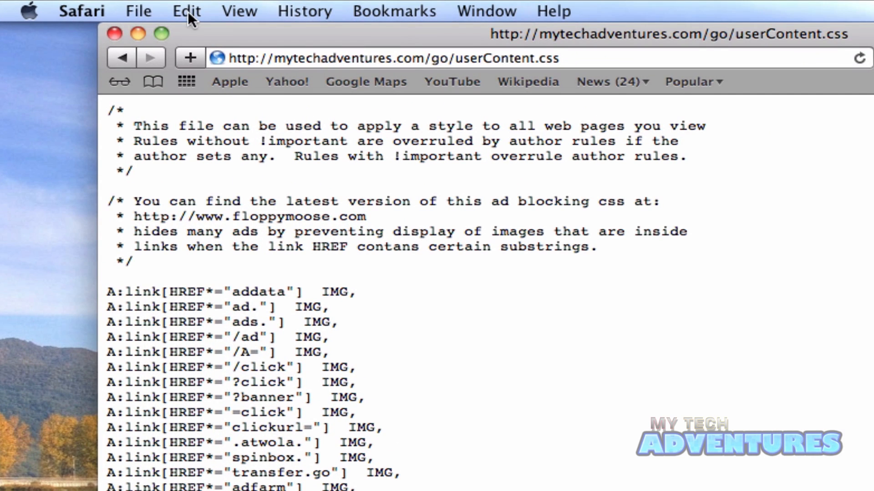
# Step: Choose Save As from the File menu for the userContent.css page
pyautogui.click(139, 10)
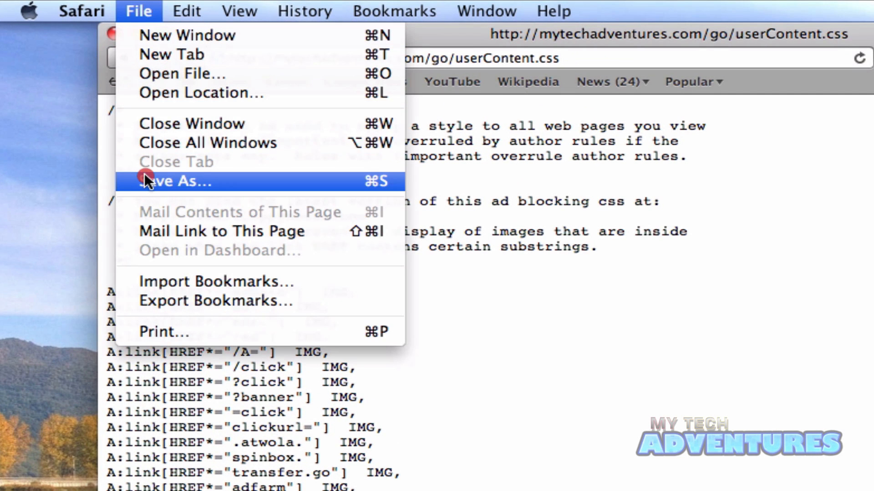
pyautogui.click(173, 181)
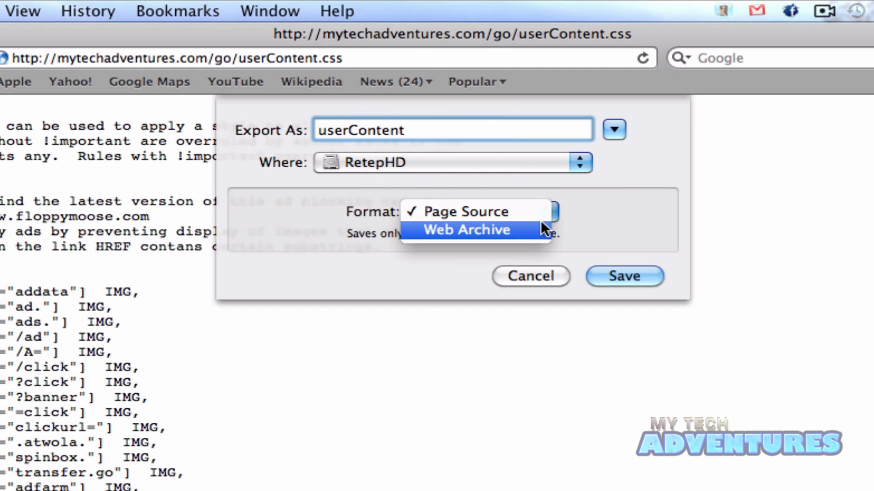
# Step: Save the page as userContent.css into the AdBlocking folder in the home folder
pyautogui.click(458, 212)
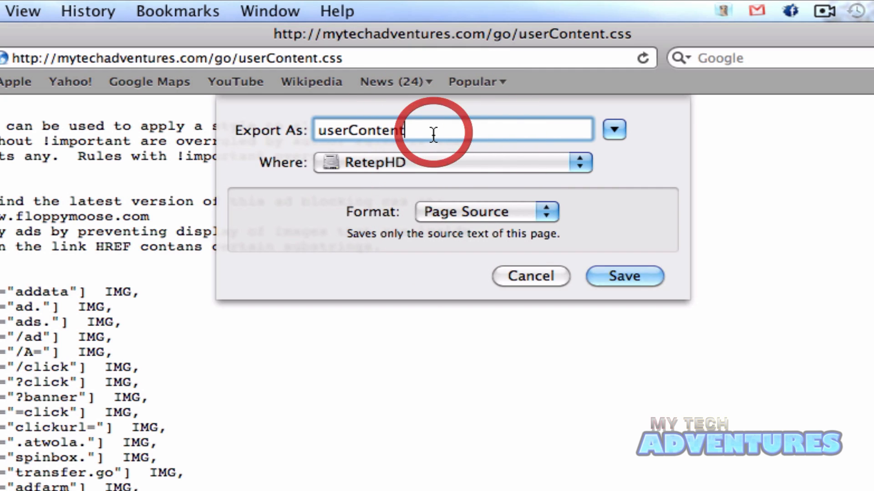
pyautogui.write('.c')
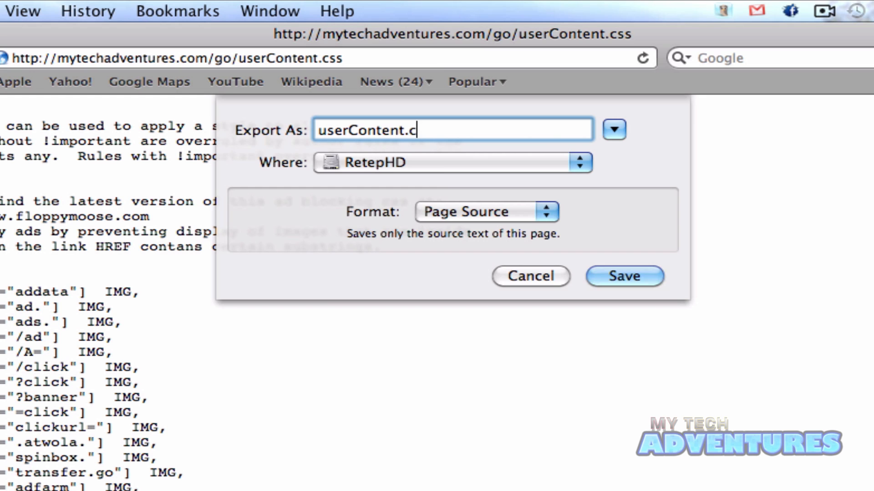
pyautogui.click(579, 162)
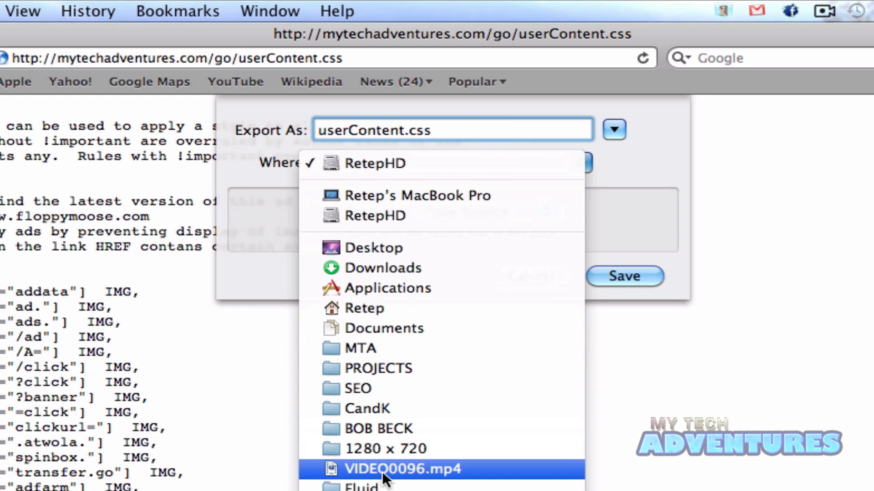
pyautogui.click(612, 130)
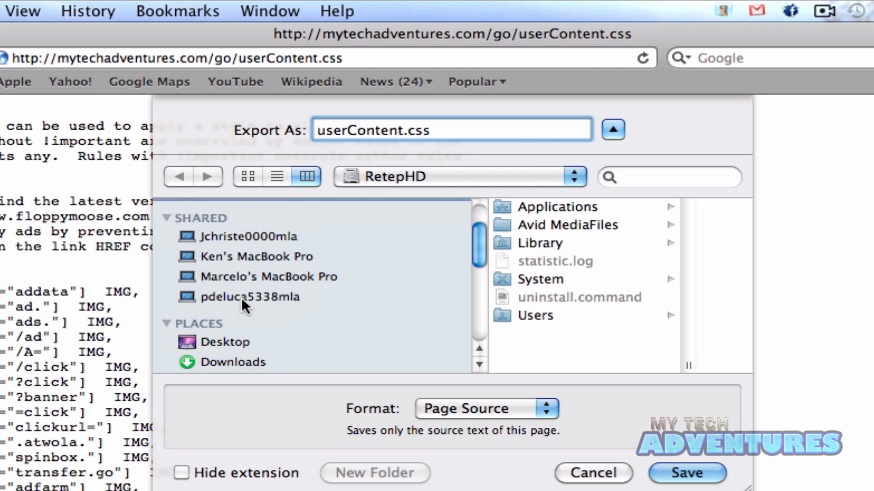
pyautogui.scroll(-3)
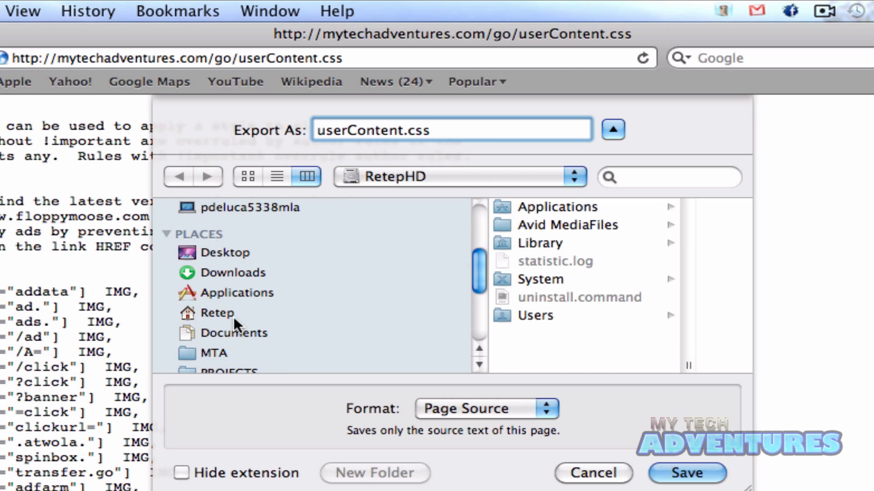
pyautogui.click(217, 312)
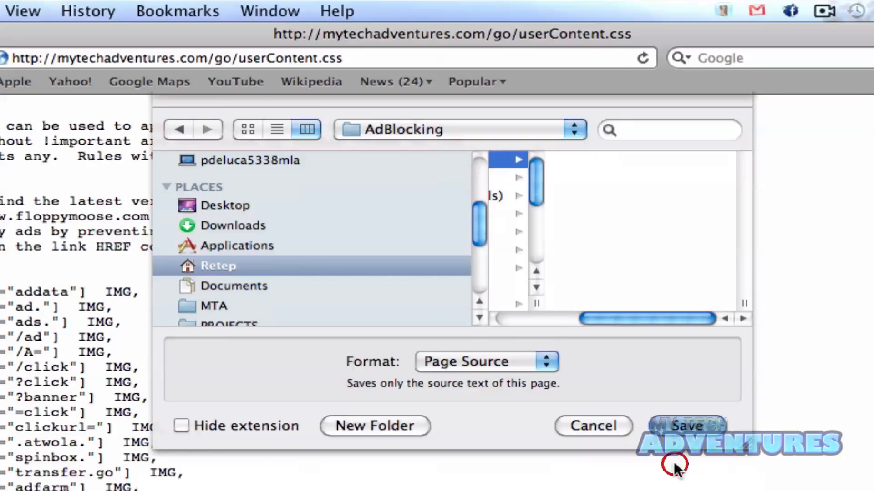
pyautogui.click(685, 426)
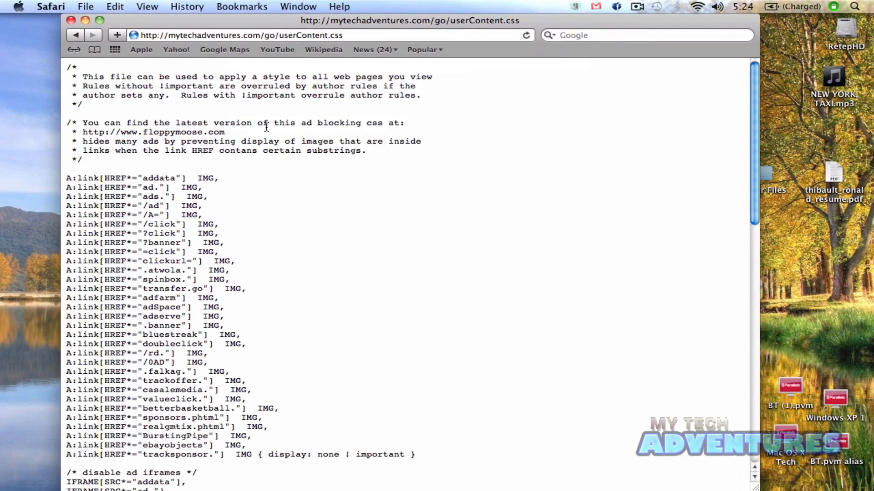
# Step: Set AdBlocking/userContent.css as the style sheet in Advanced preferences, then close Preferences
pyautogui.click(50, 6)
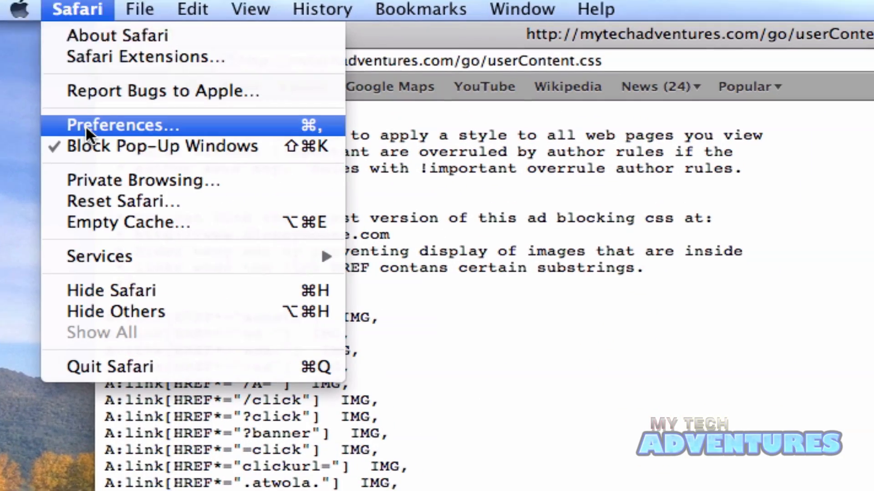
pyautogui.click(122, 125)
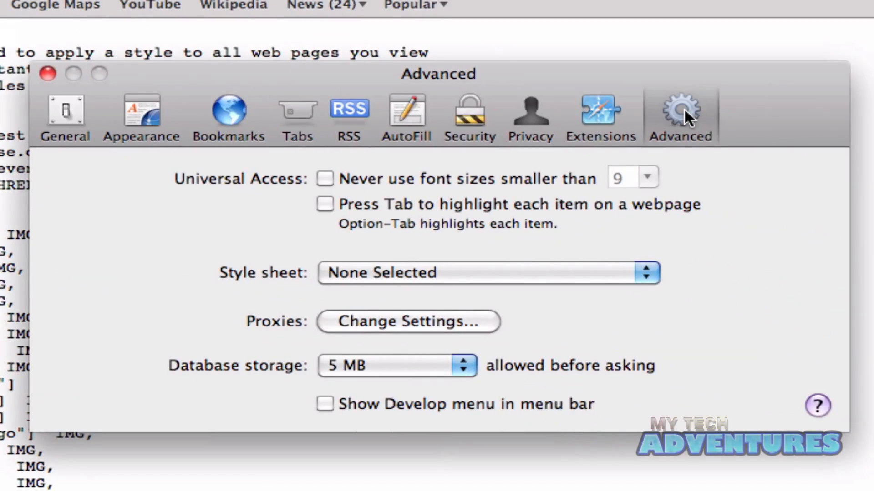
pyautogui.moveTo(365, 279)
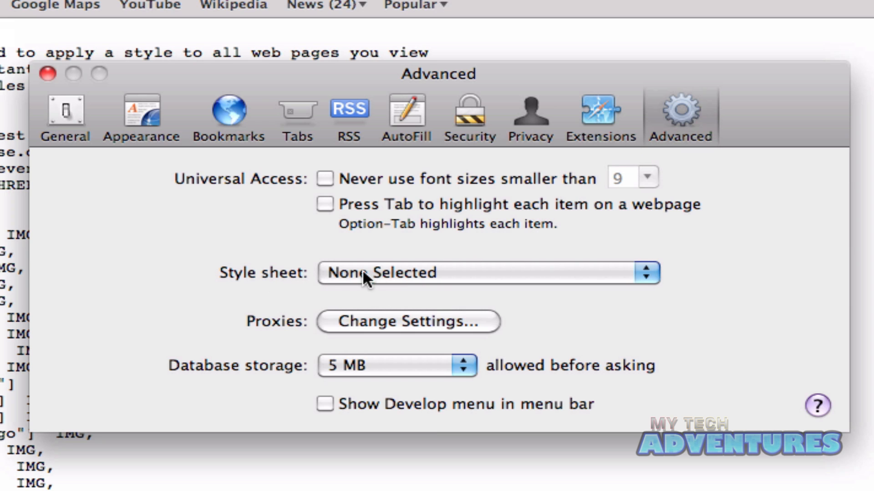
pyautogui.click(487, 273)
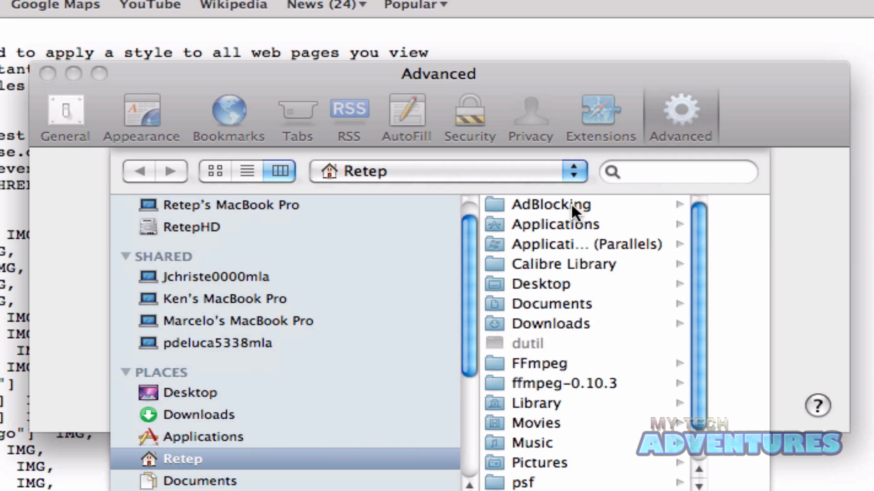
pyautogui.click(550, 204)
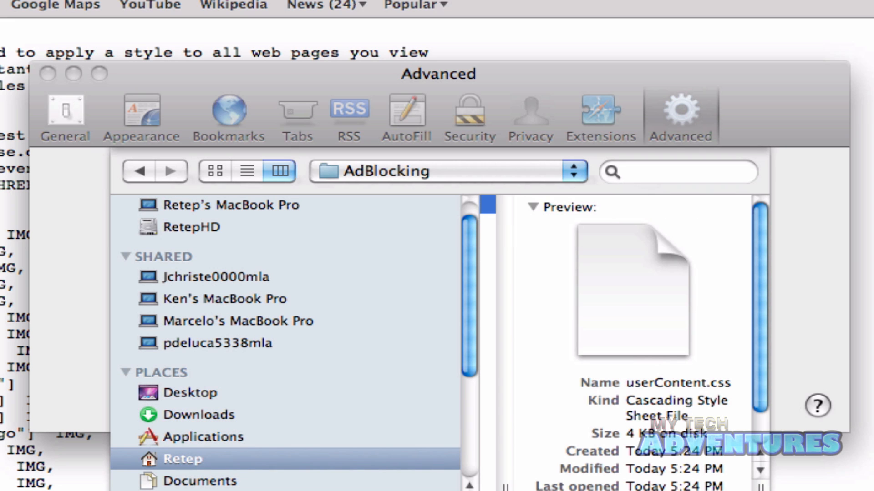
pyautogui.click(65, 111)
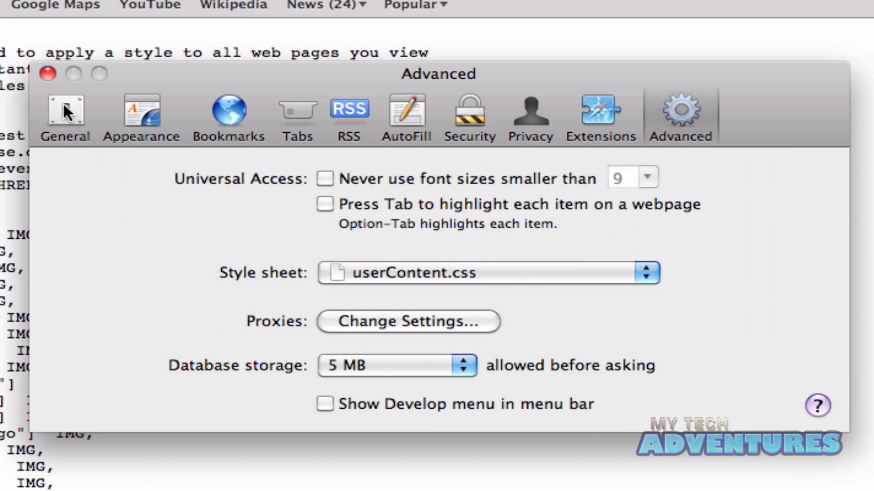
pyautogui.click(47, 74)
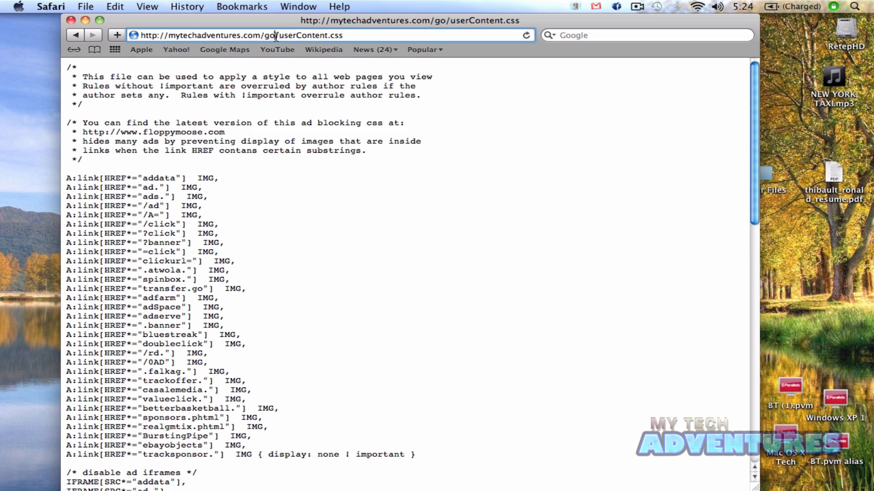
# Step: Load Facebook from the address bar and scroll to check the Sponsored area
pyautogui.write('facebook.')
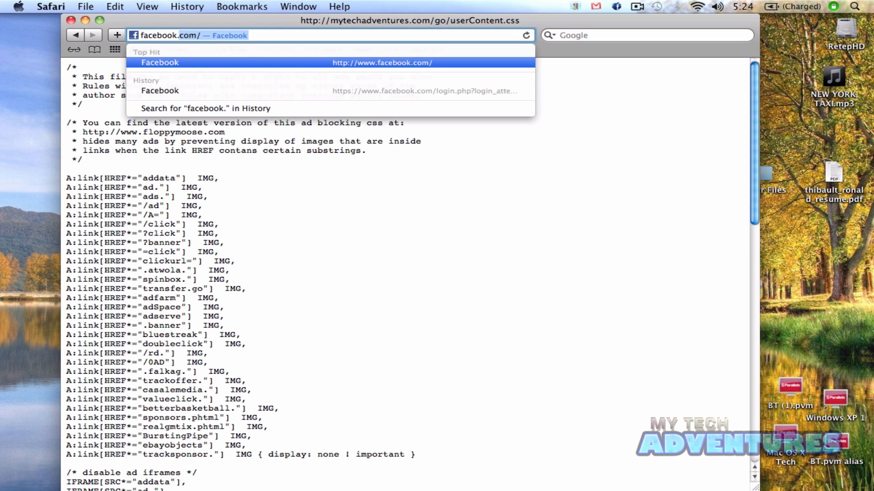
pyautogui.click(159, 62)
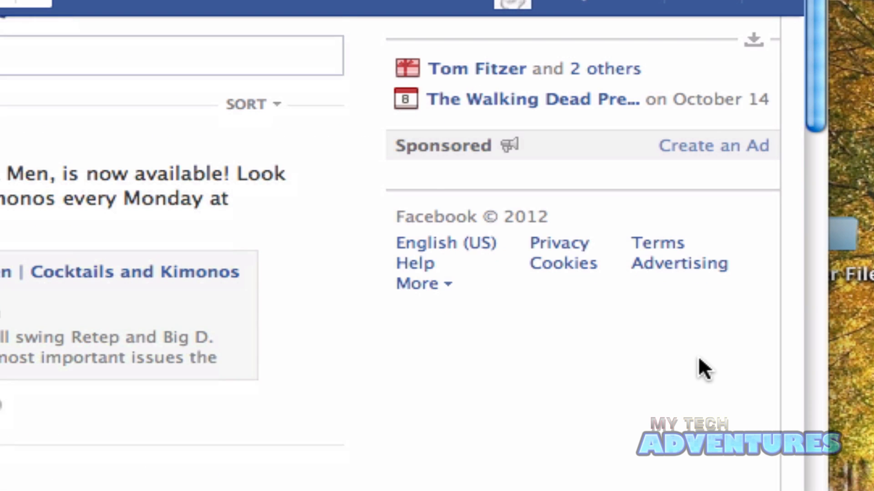
pyautogui.scroll(-3)
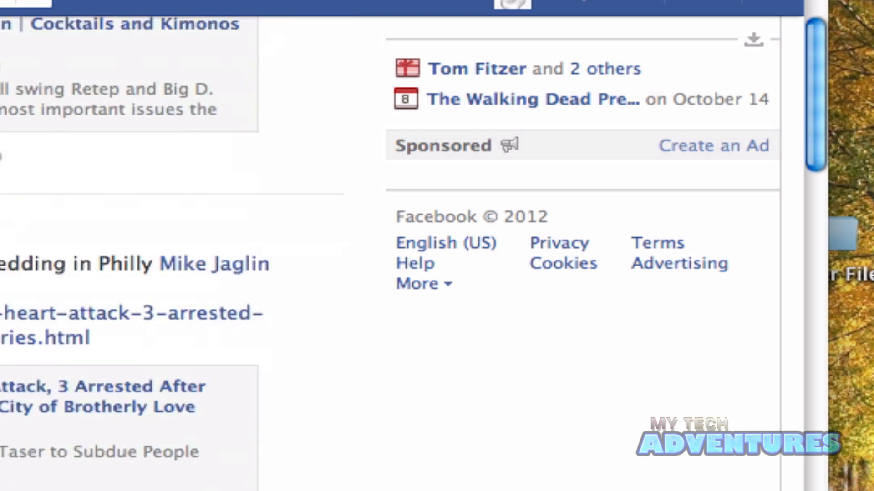